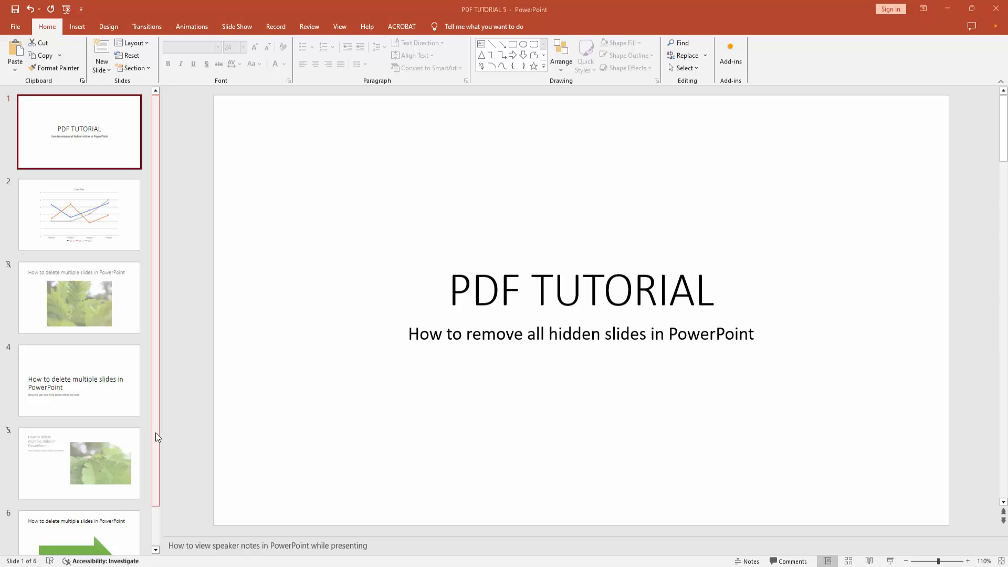
mouse_move(155, 436)
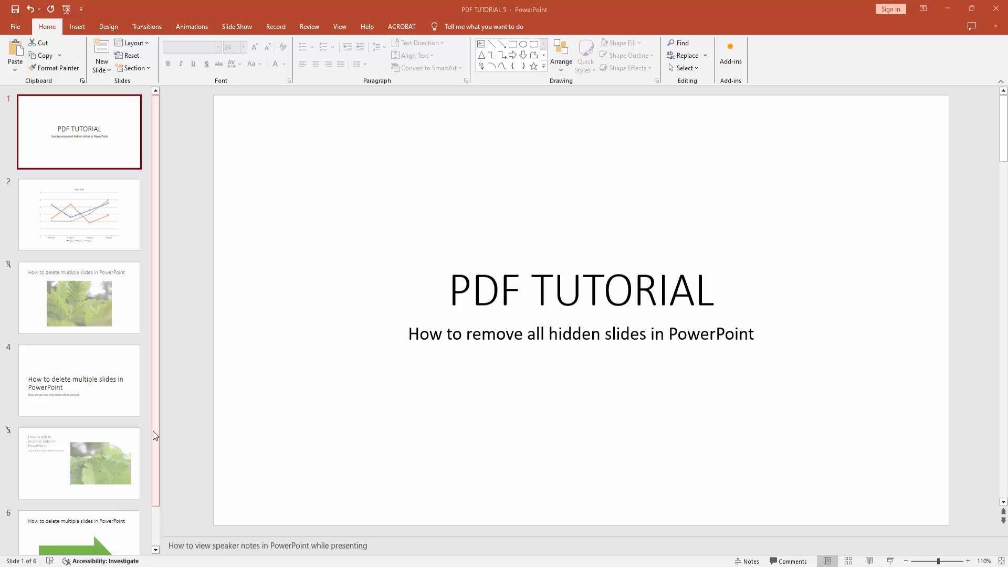
Step: Scroll the thumbnail pane and review the six slides, ending on the title slide
scroll("down", 3)
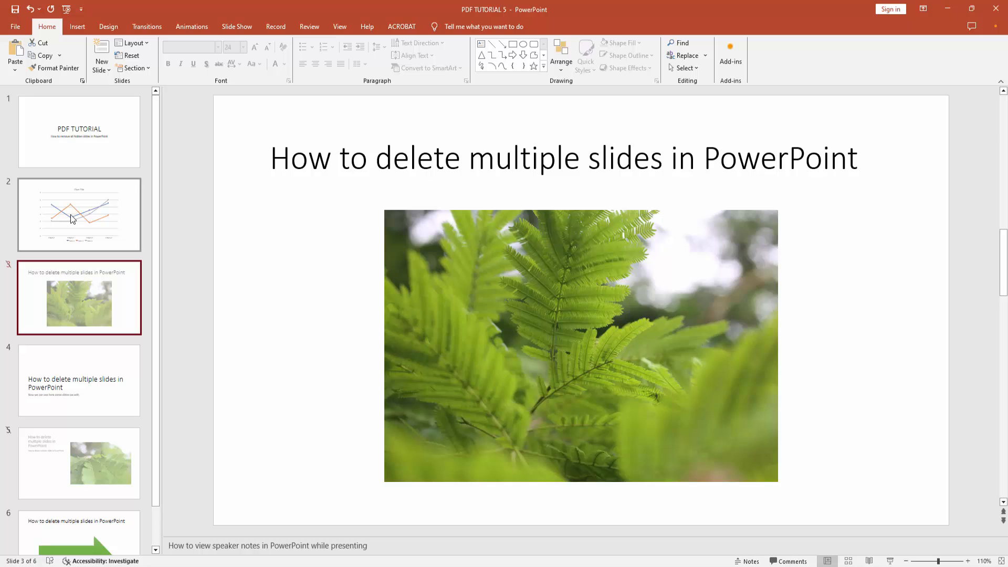
left_click(79, 132)
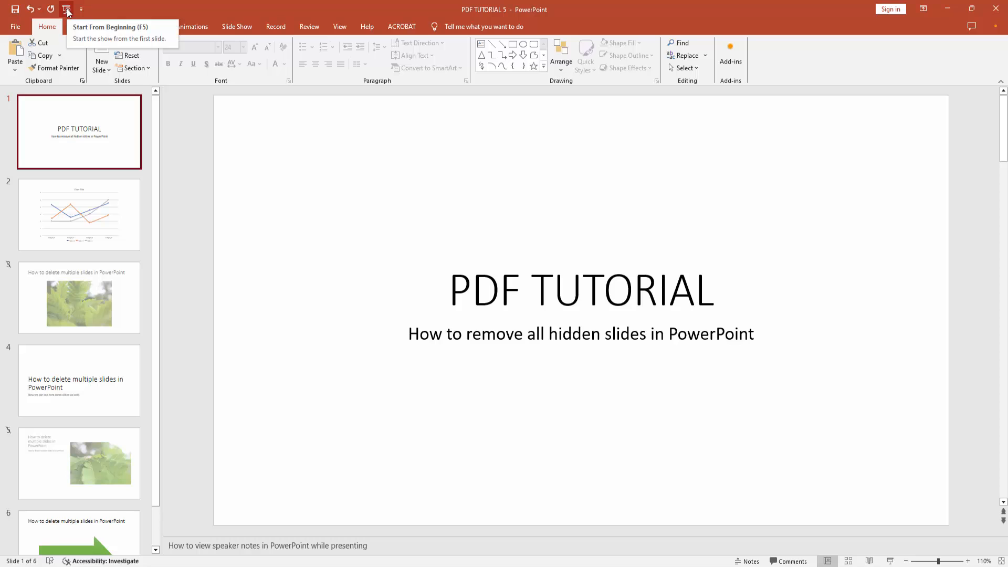
mouse_move(81, 116)
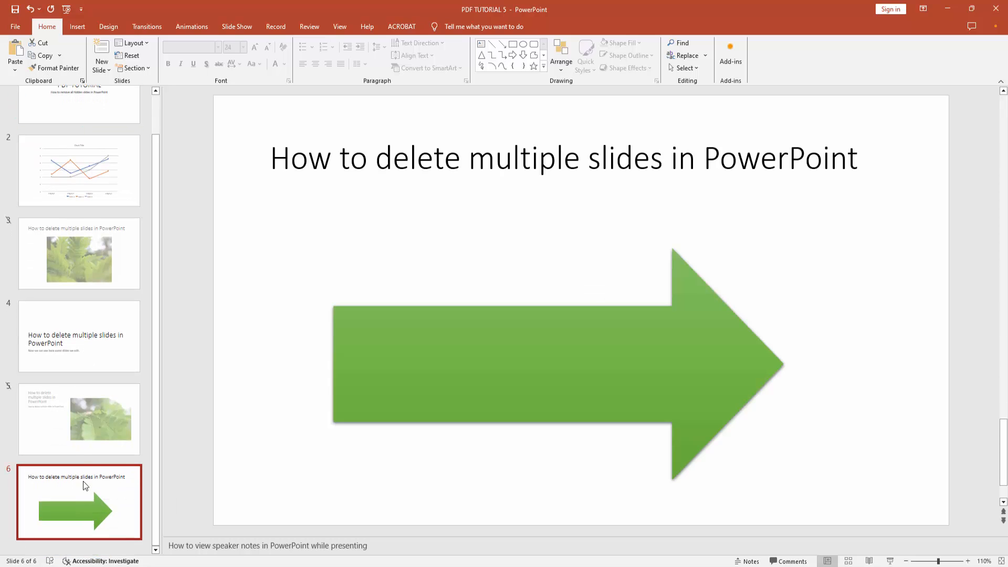
Step: Delete the two hidden fern-photo slides, slides 3 and 5, leaving four slides
left_click(80, 418)
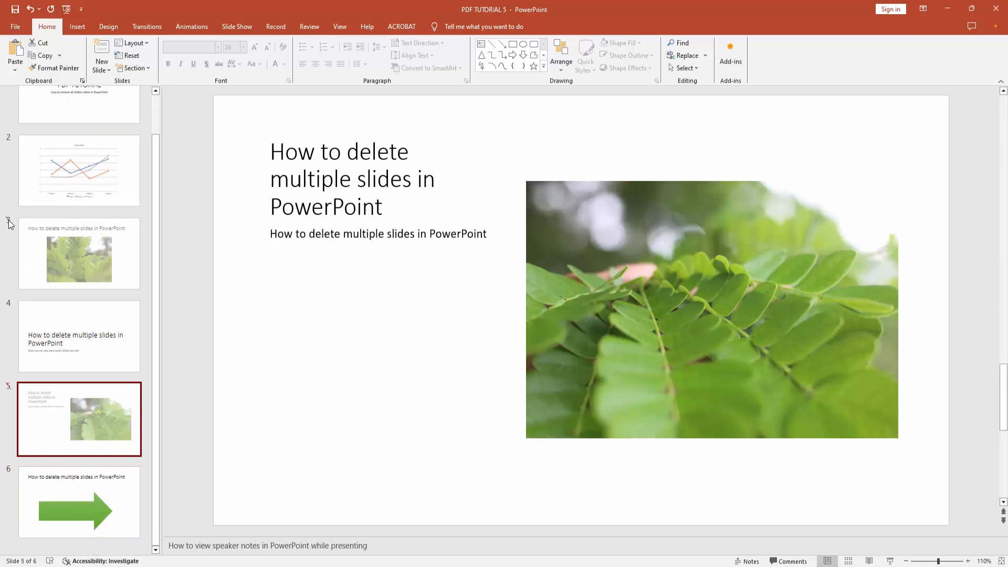
mouse_move(90, 253)
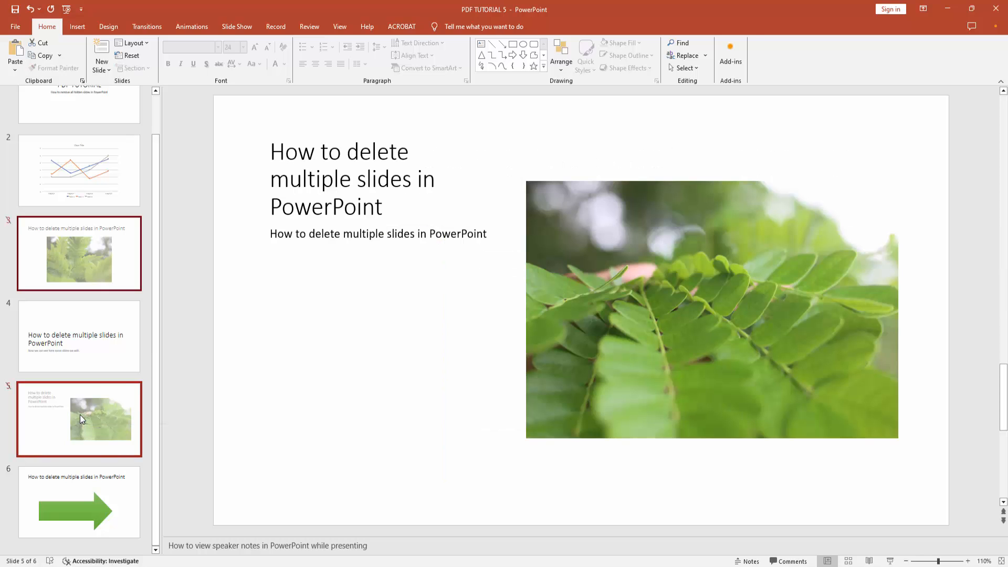
right_click(78, 259)
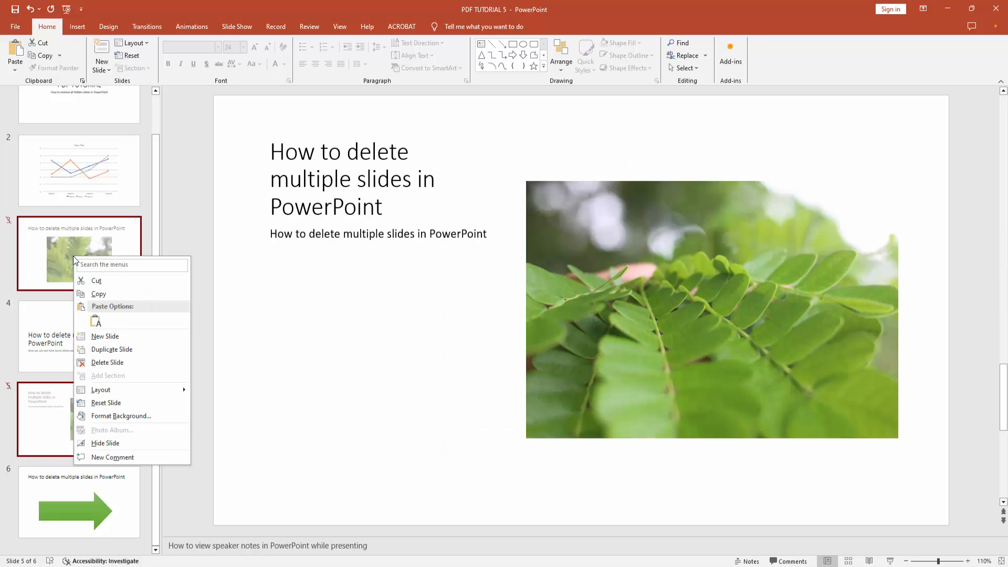
mouse_move(107, 363)
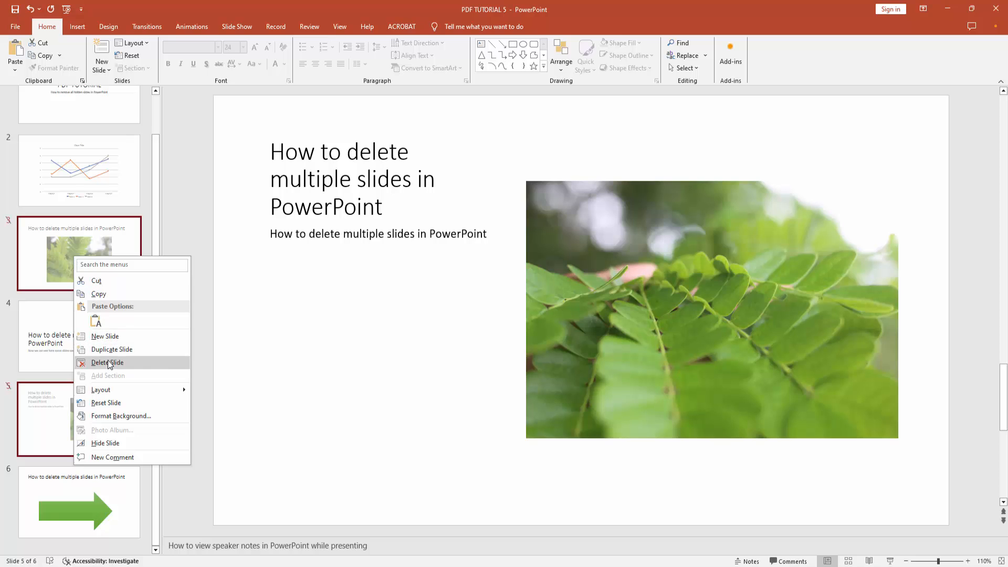
left_click(107, 362)
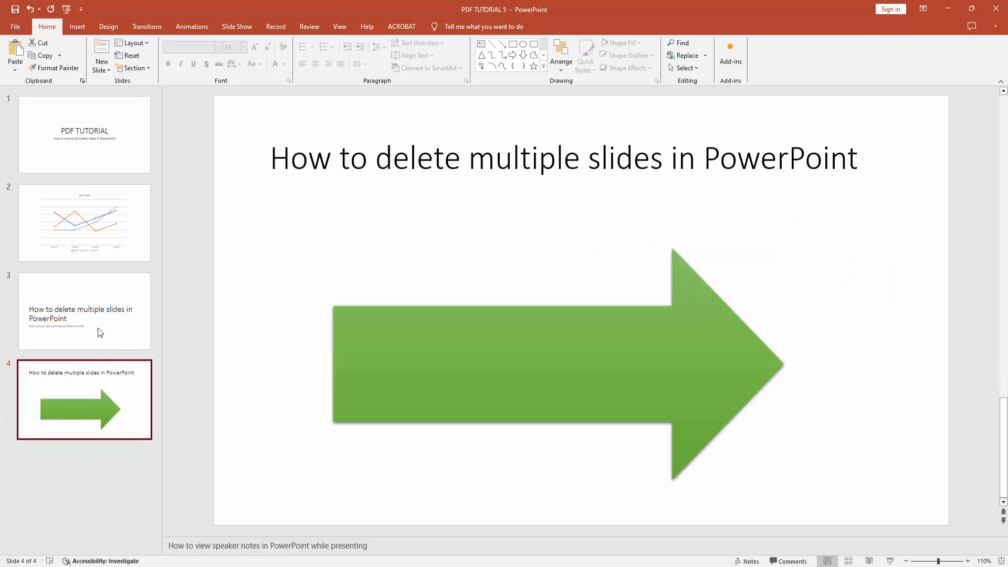
Step: View remaining slide 3, then return to the PDF TUTORIAL title slide
left_click(84, 310)
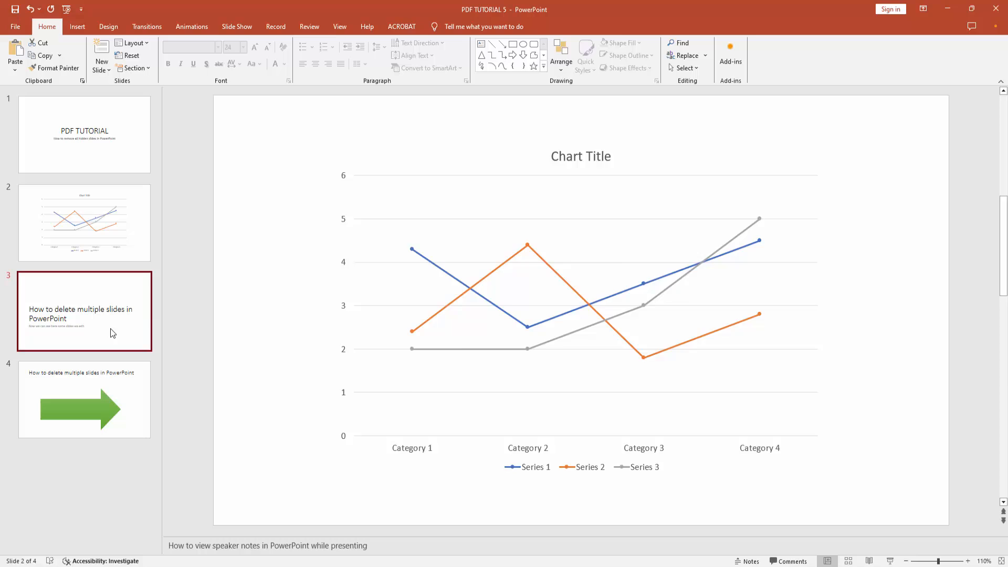
left_click(84, 134)
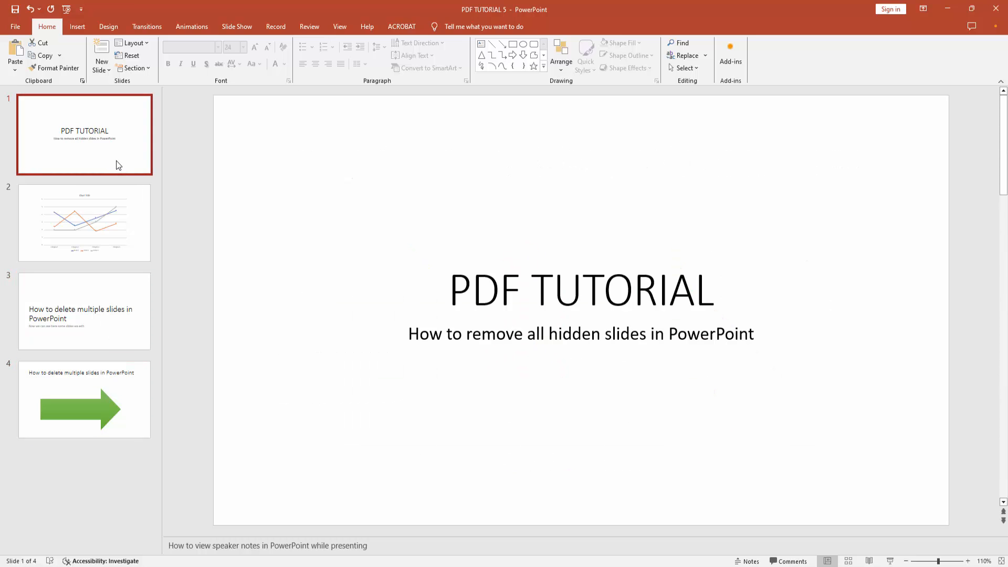